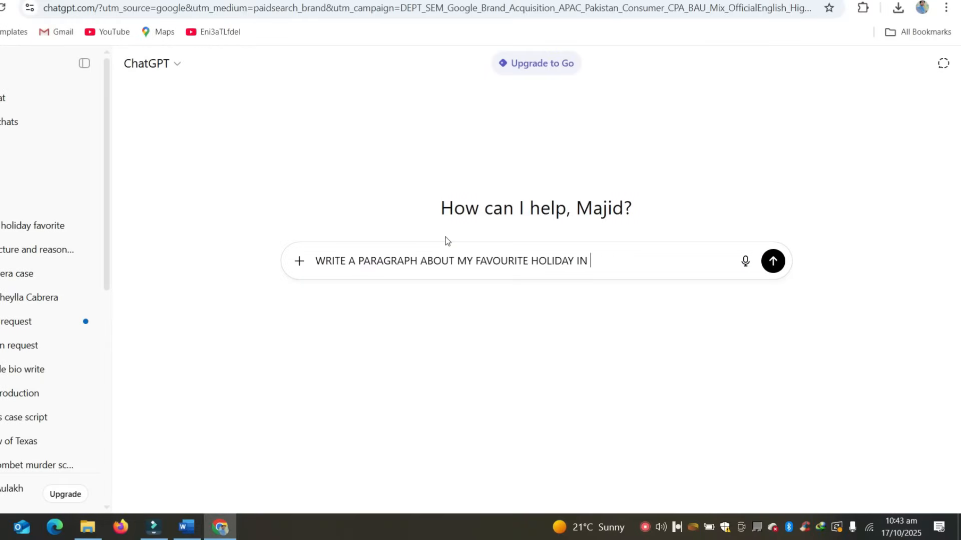
- Finish the holiday-paragraph prompt with the word DETAILS, correcting the mistyped letters
text(DRTA)
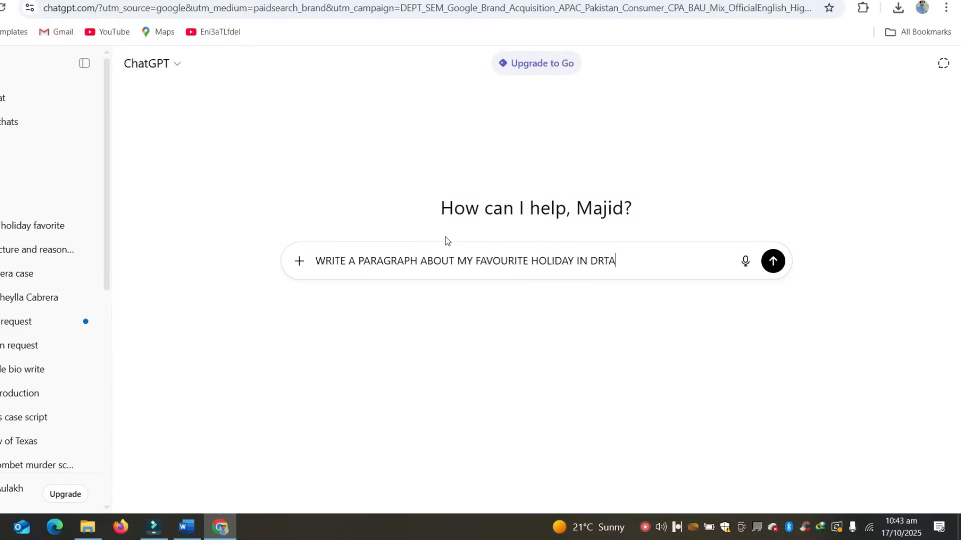
key(Backspace)
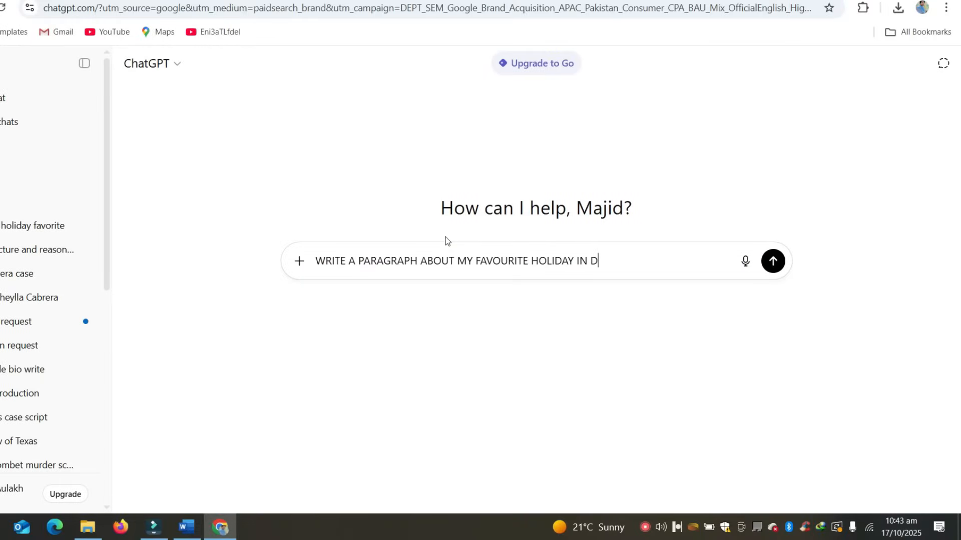
text(ETAIK)
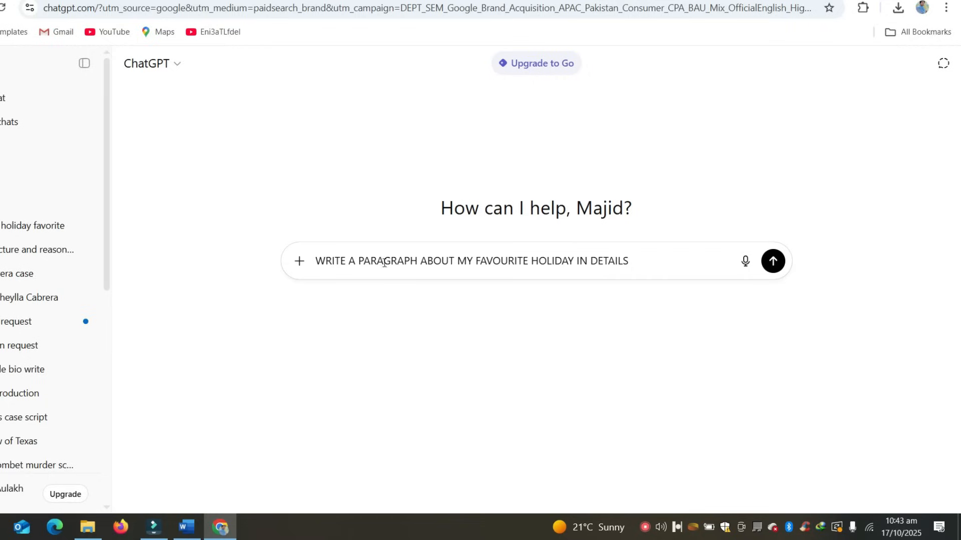
mouse_move(521, 263)
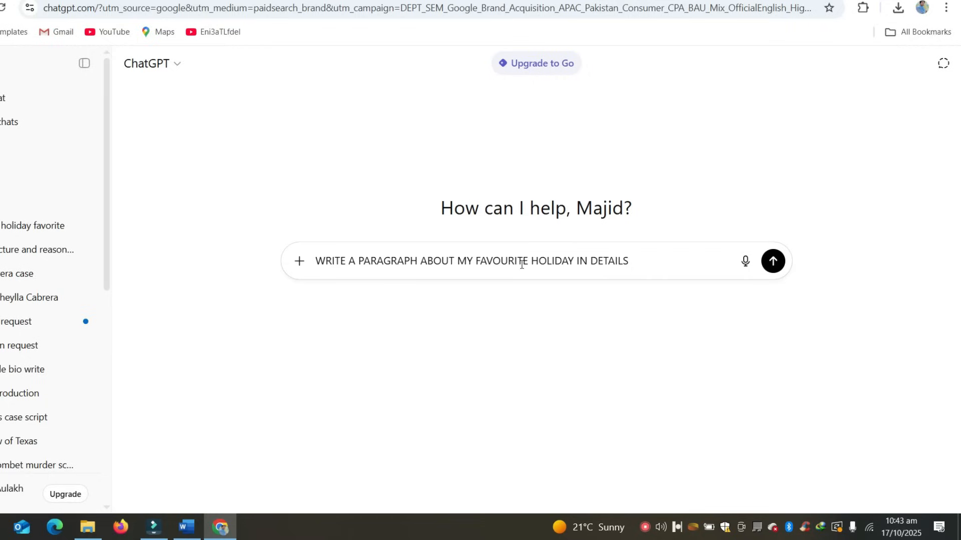
mouse_move(734, 269)
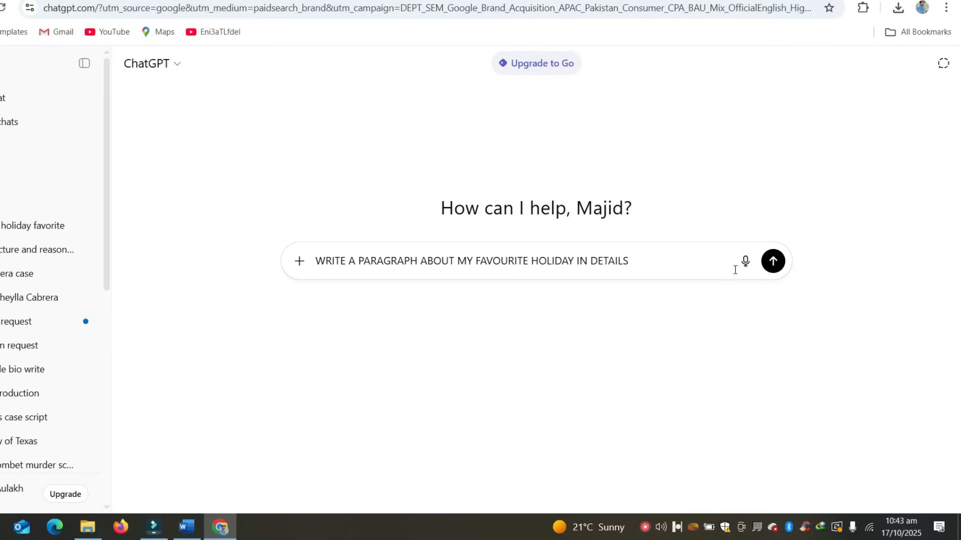
click(773, 261)
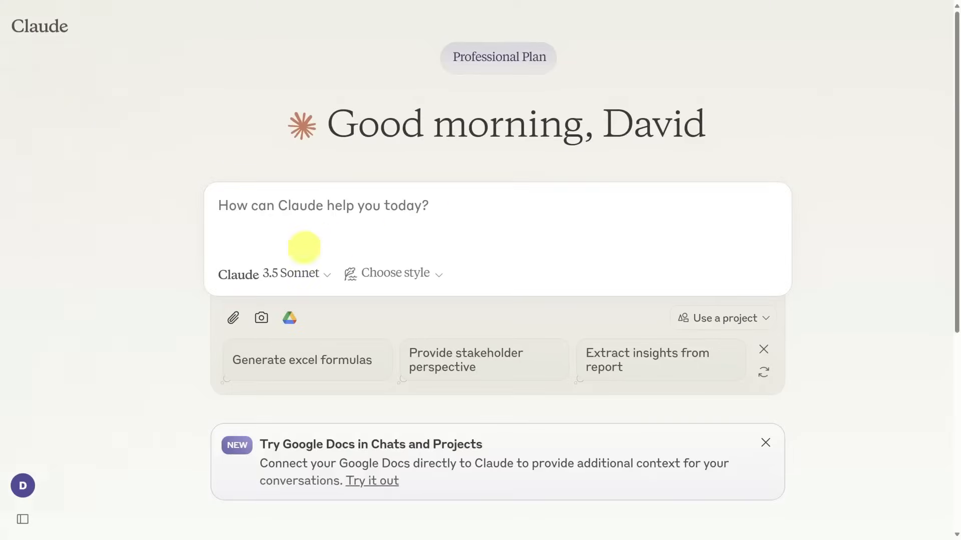
- Check Claude's More Models list, then draft 'Write a suspenseful, 200-word short story set in a rainstorm'
click(273, 272)
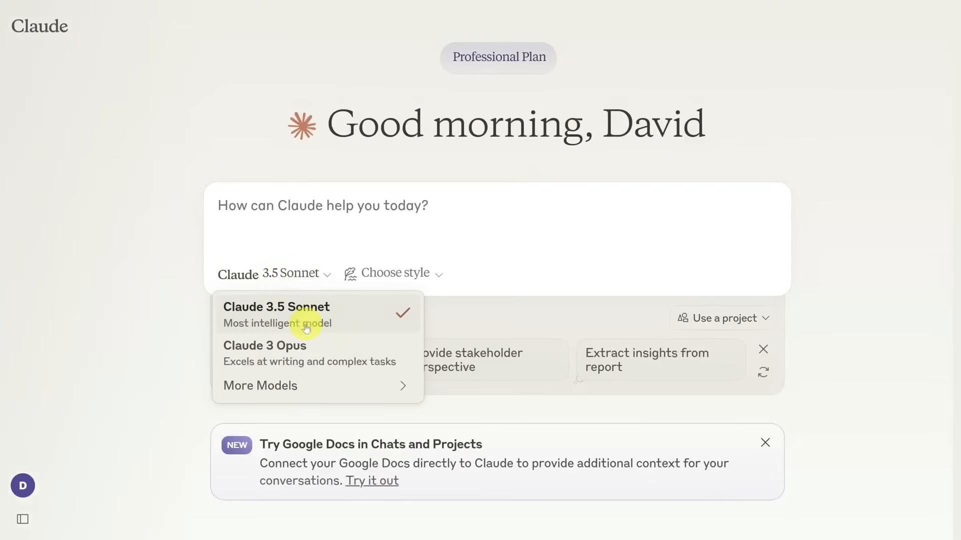
click(260, 385)
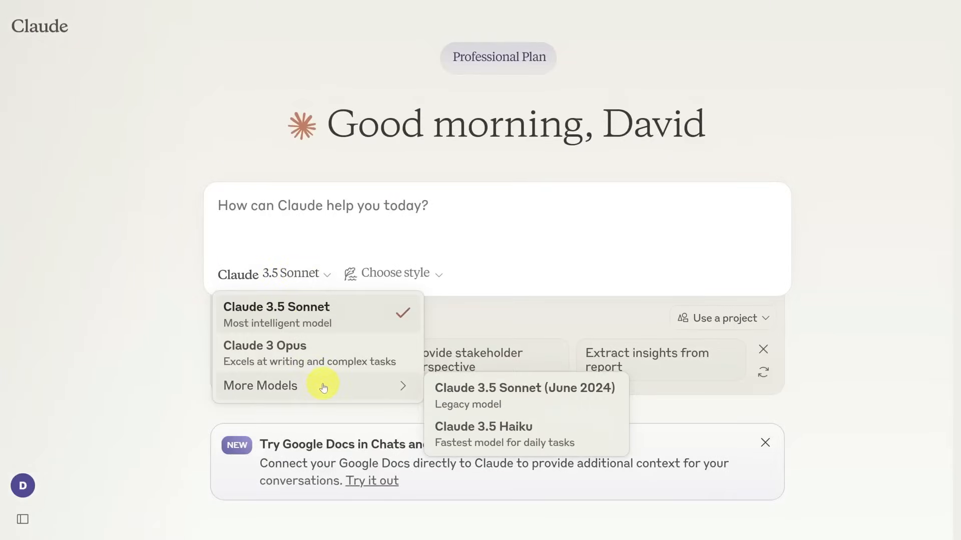
text(Write a suspenseful, 200-word short story set in a rainstorm)
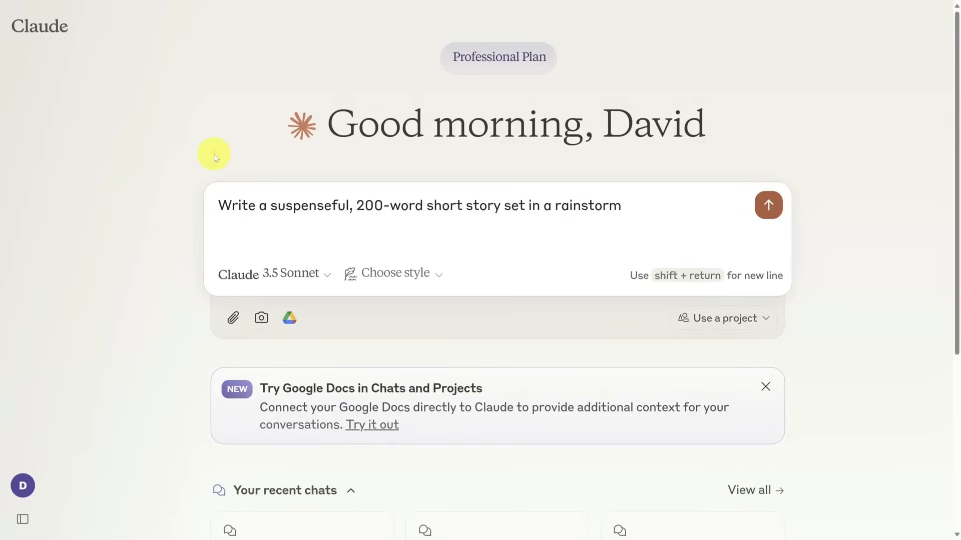
click(768, 205)
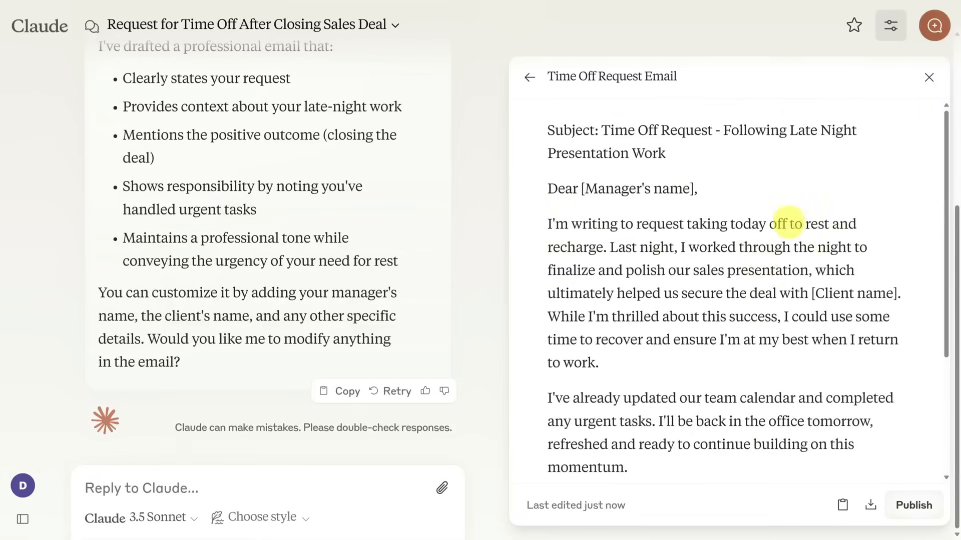
mouse_move(754, 317)
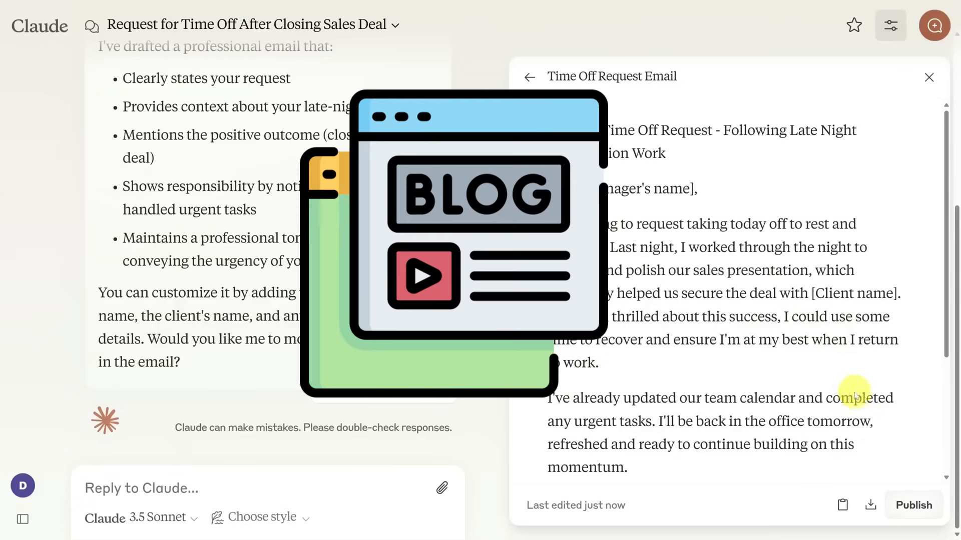
- Review the Time Off Request Email artifact and show the response style choices Normal, Concise, Explanatory, Formal
scroll(down, 3)
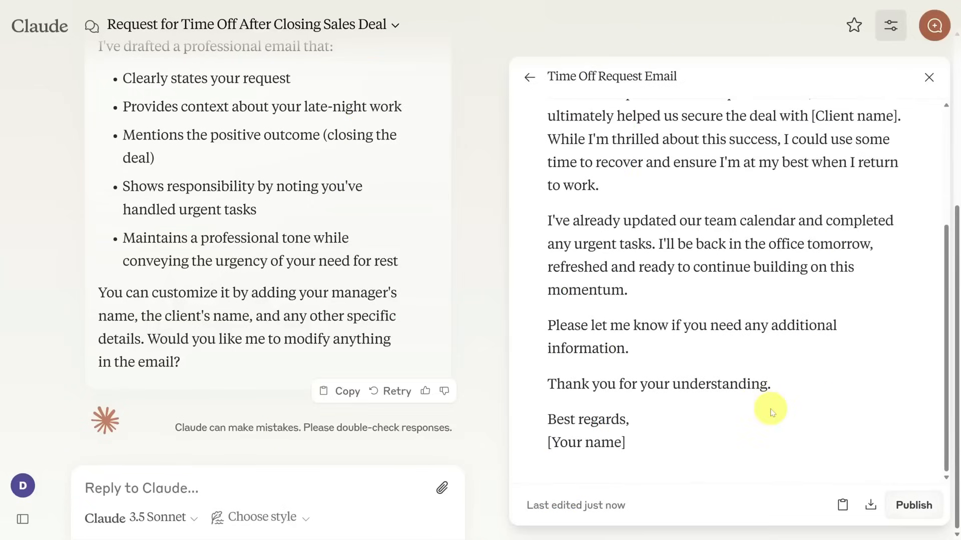
click(261, 517)
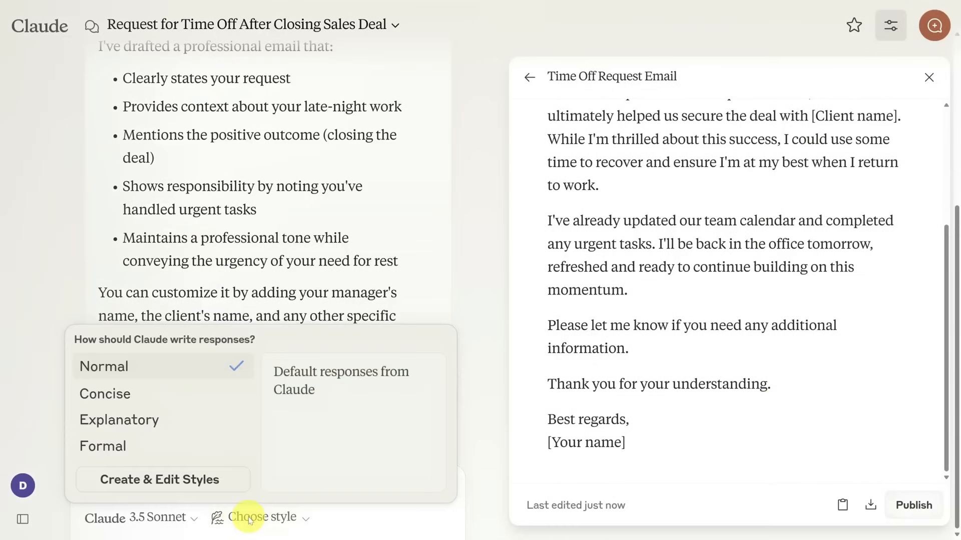
click(105, 394)
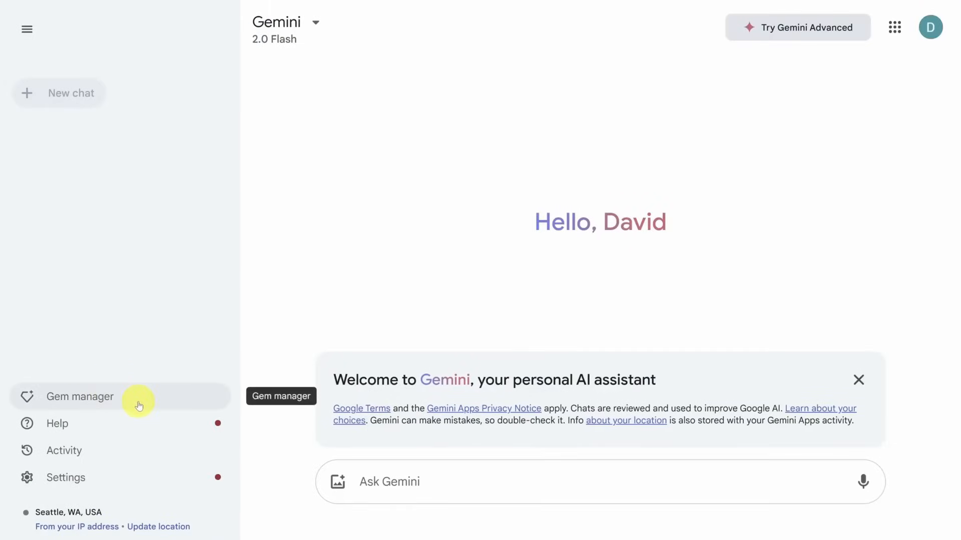
mouse_move(129, 428)
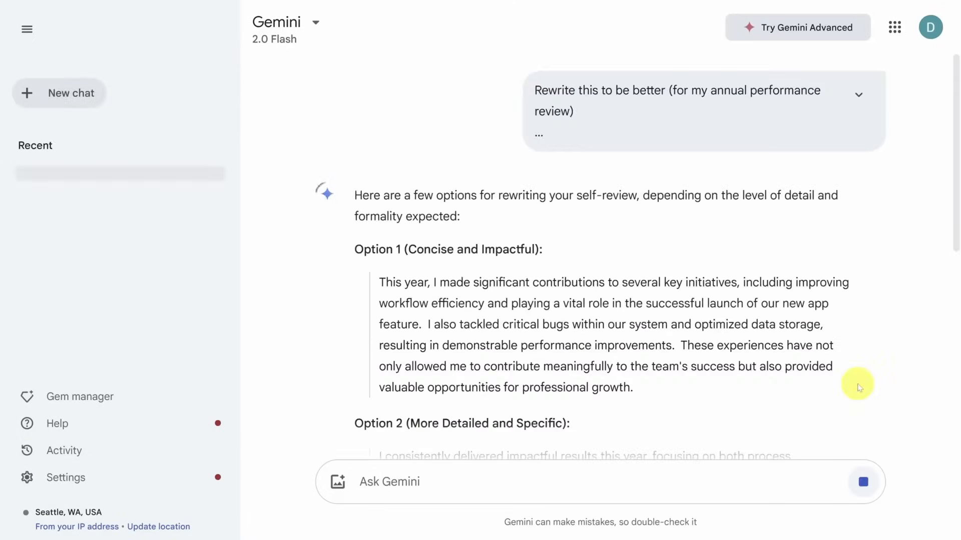
- Scroll through Gemini's rewritten self-review options for the annual performance review
scroll(down, 3)
text(W)
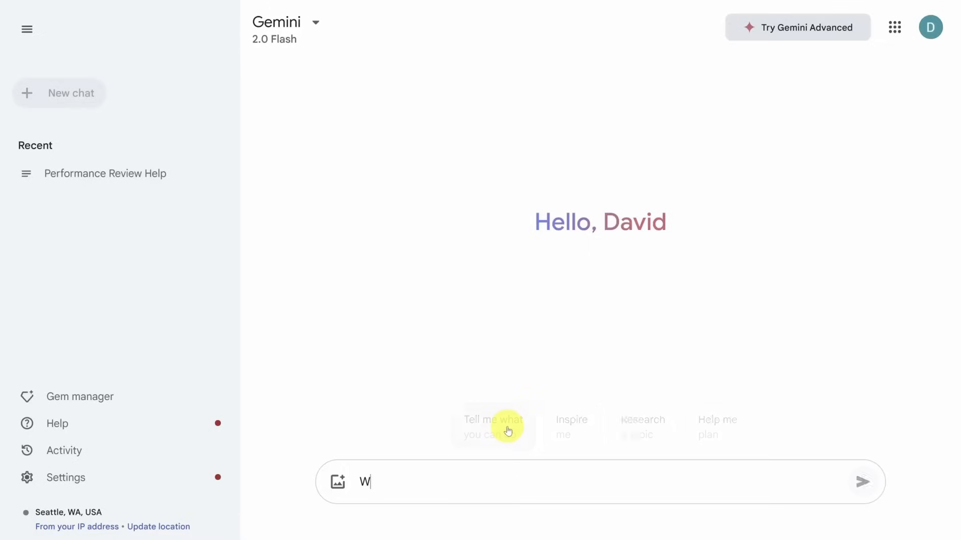
- Ask Gemini 'Why do cats purr?' and start a new chat after the answer
text(hy do cats)
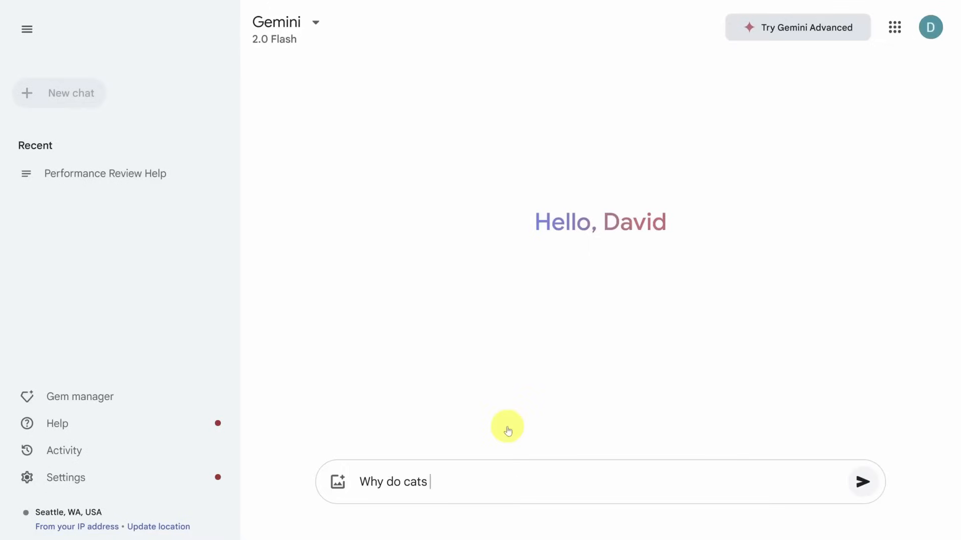
text(purr?)
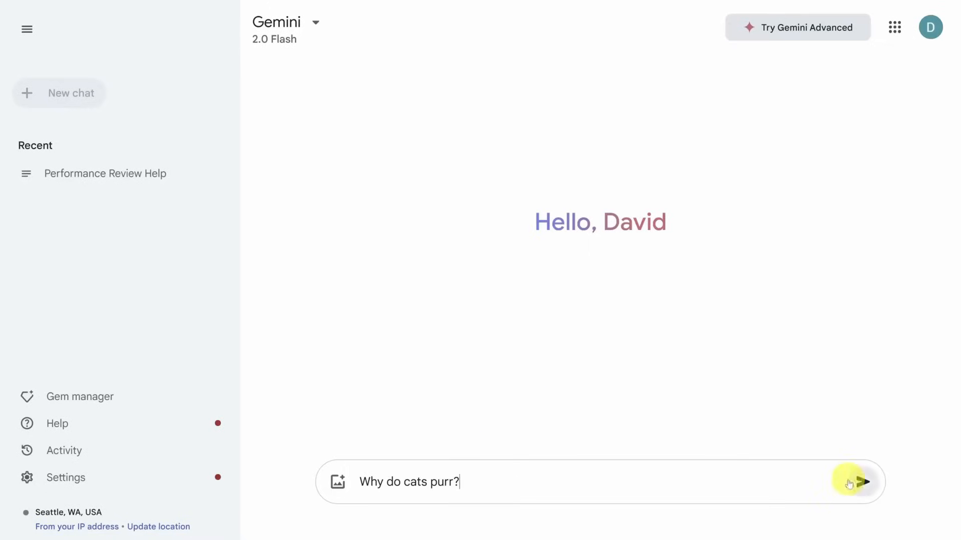
click(861, 481)
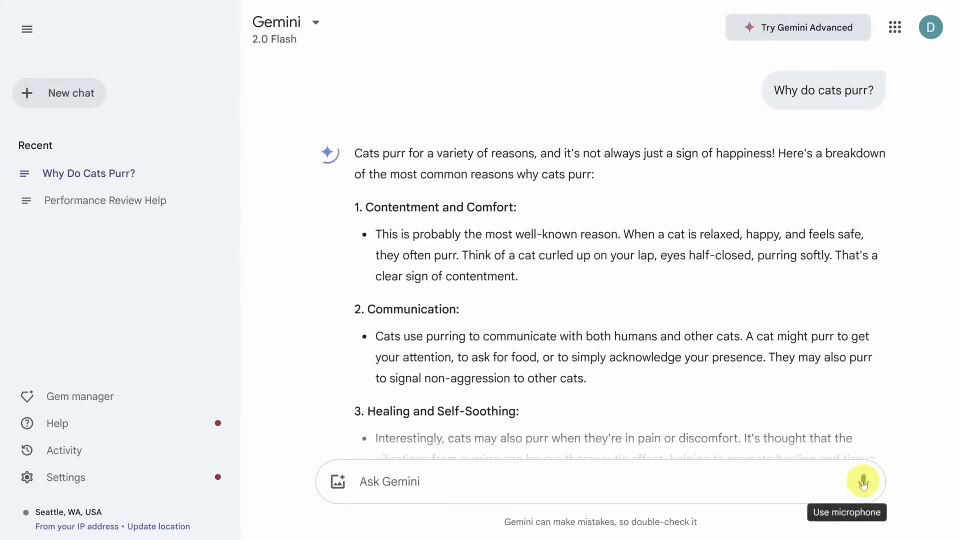
click(88, 173)
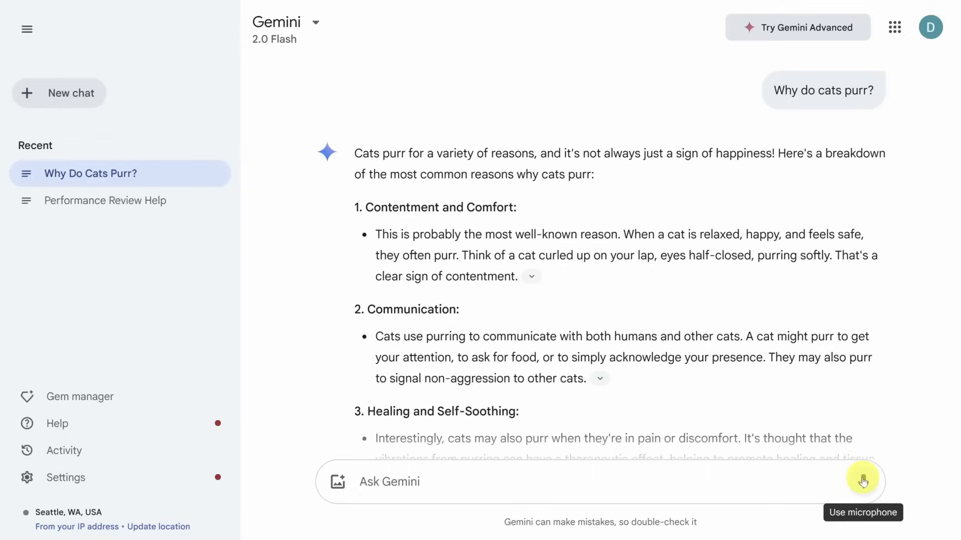
mouse_move(600, 380)
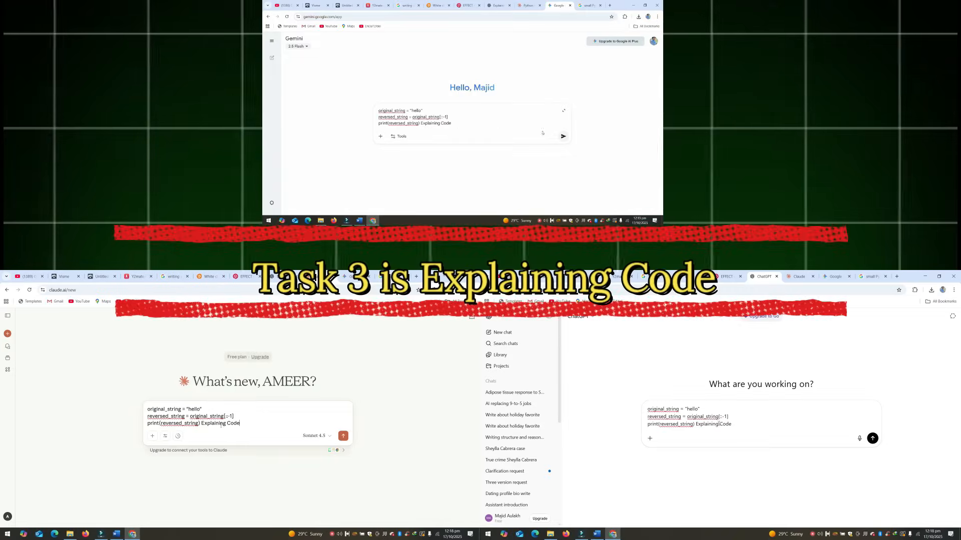
- Place the reverse-string Python snippet with 'Explaining Code' in the ChatGPT input
click(562, 136)
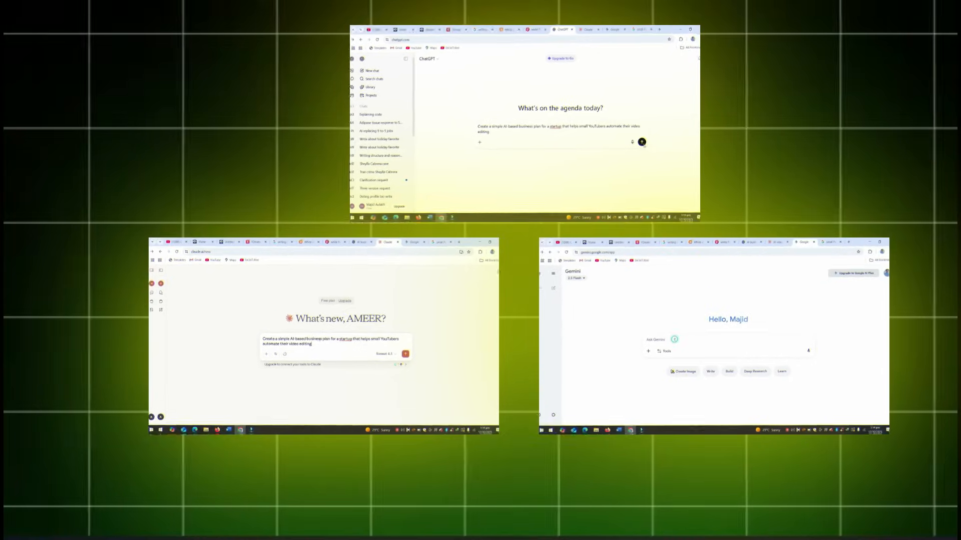
- Send the AI business plan prompt for a YouTuber video-editing startup in ChatGPT
click(641, 142)
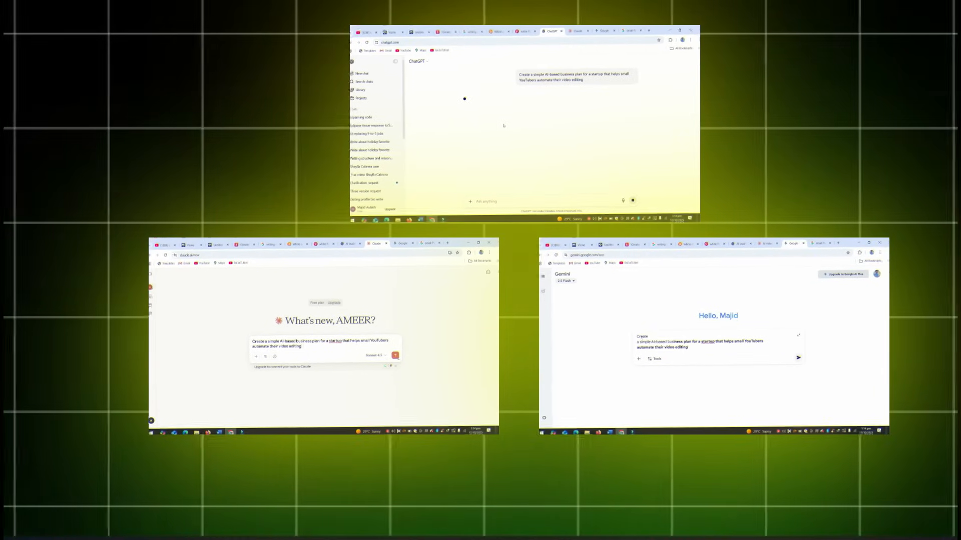